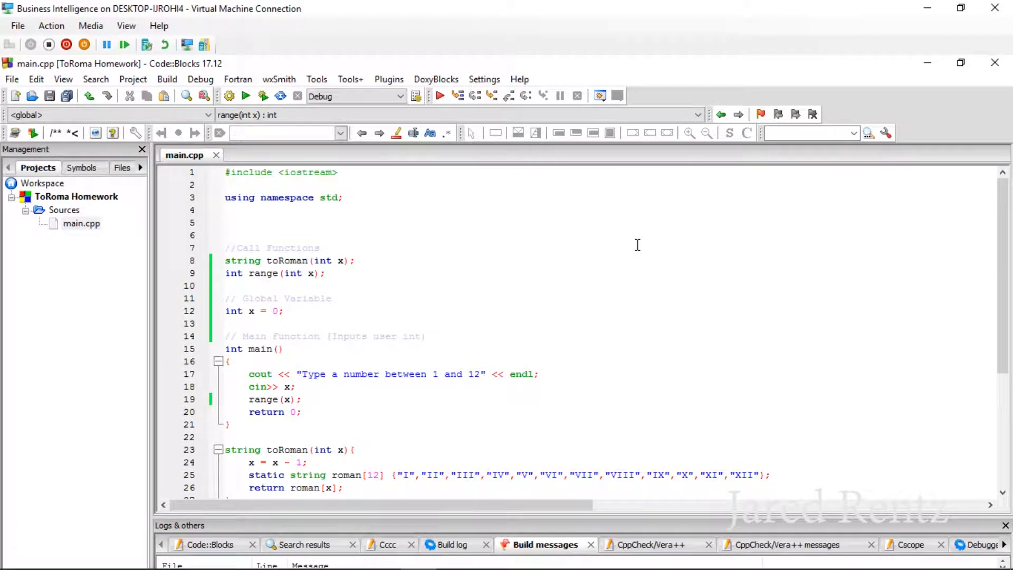
mouse_move(632, 252)
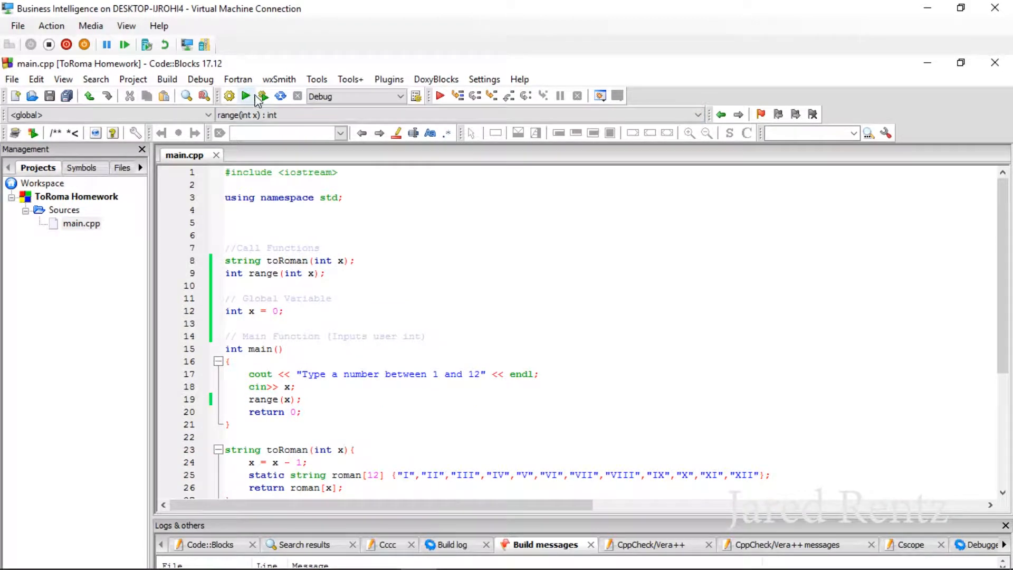
mouse_move(262, 96)
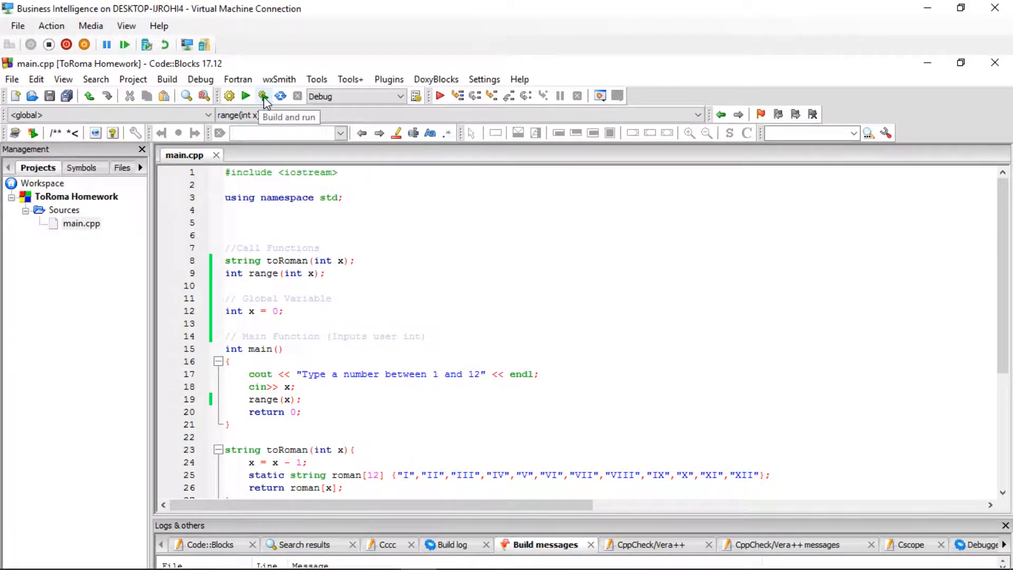
Build and run the converter, then test inputs 1, 5, 12, 45, 0 and 13 in the console
click(245, 96)
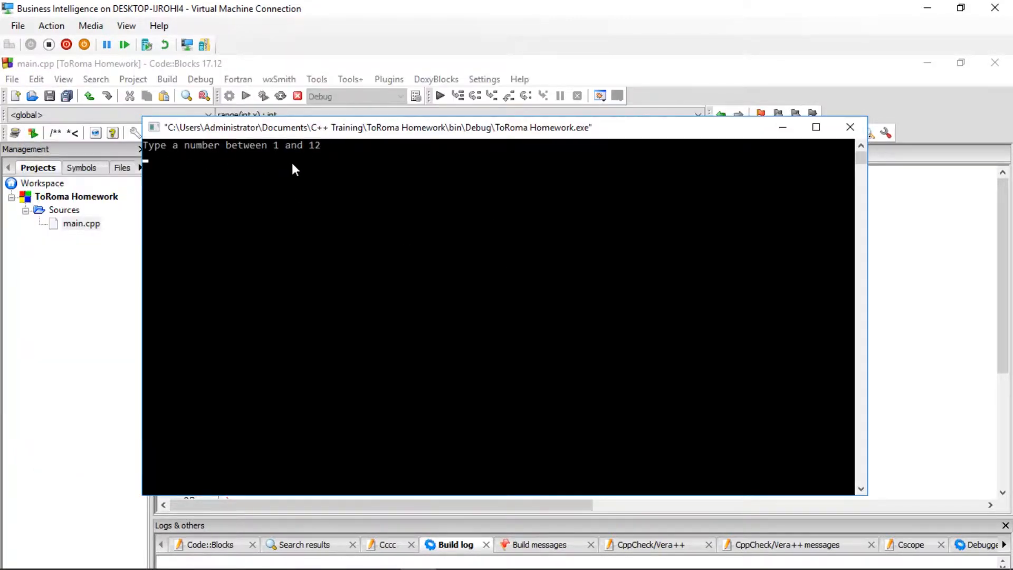
text(1)
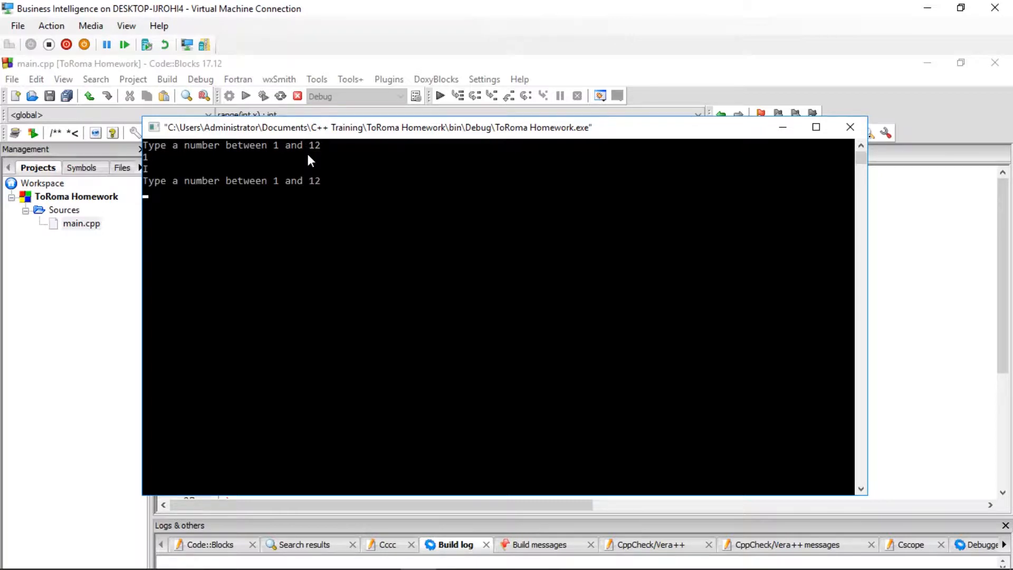
text(5)
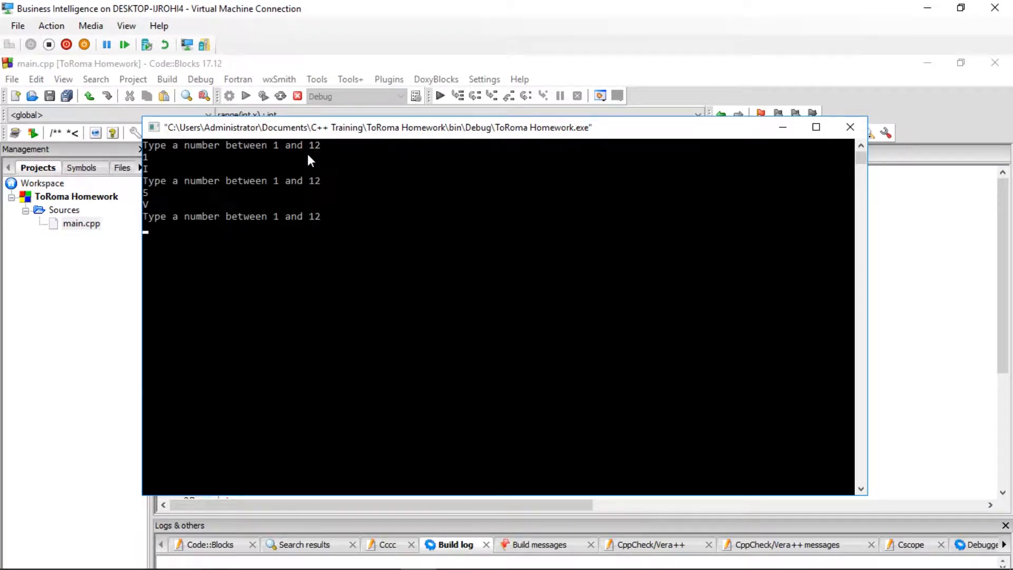
text(12)
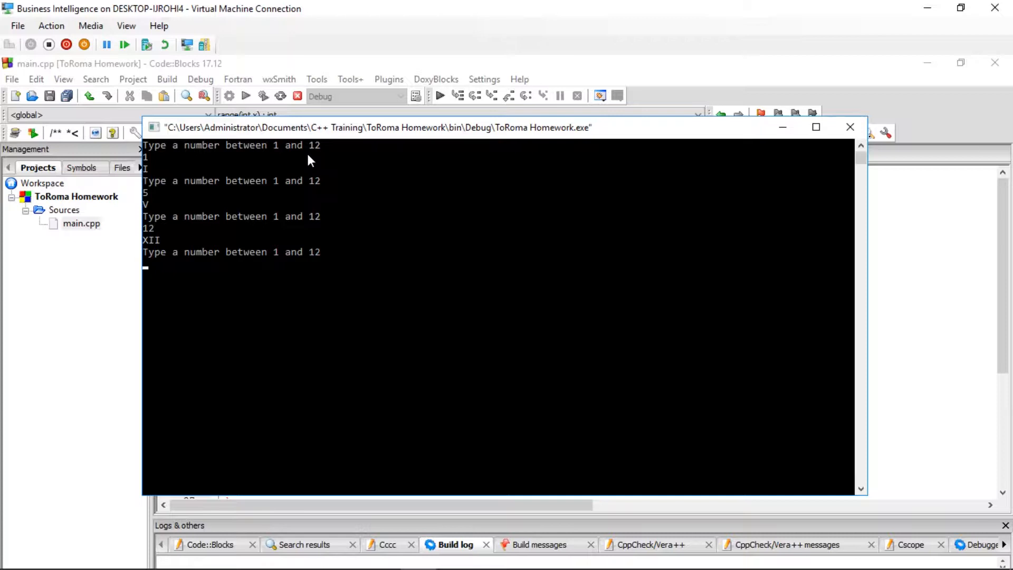
text(45)
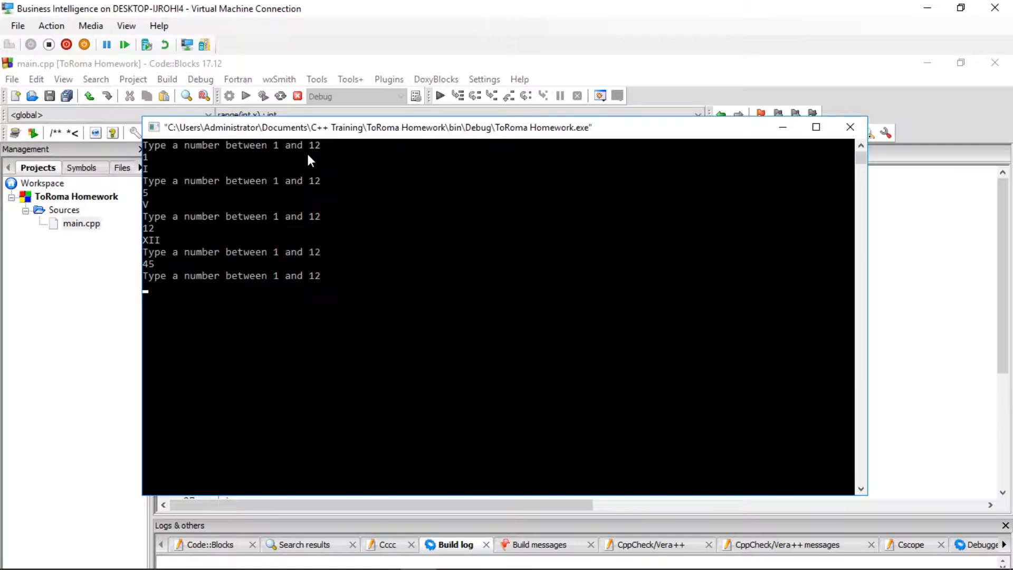
text(0)
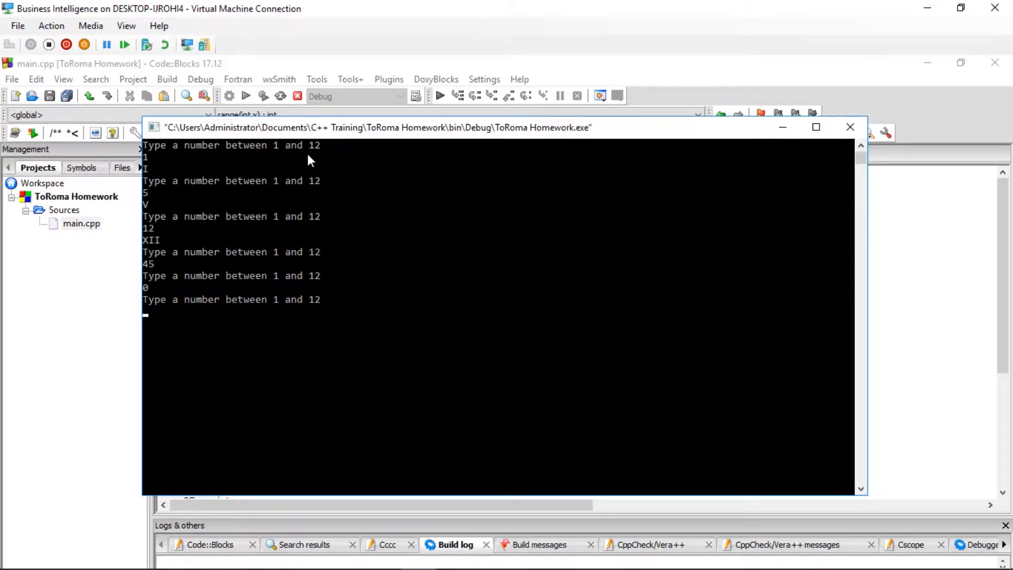
text(13)
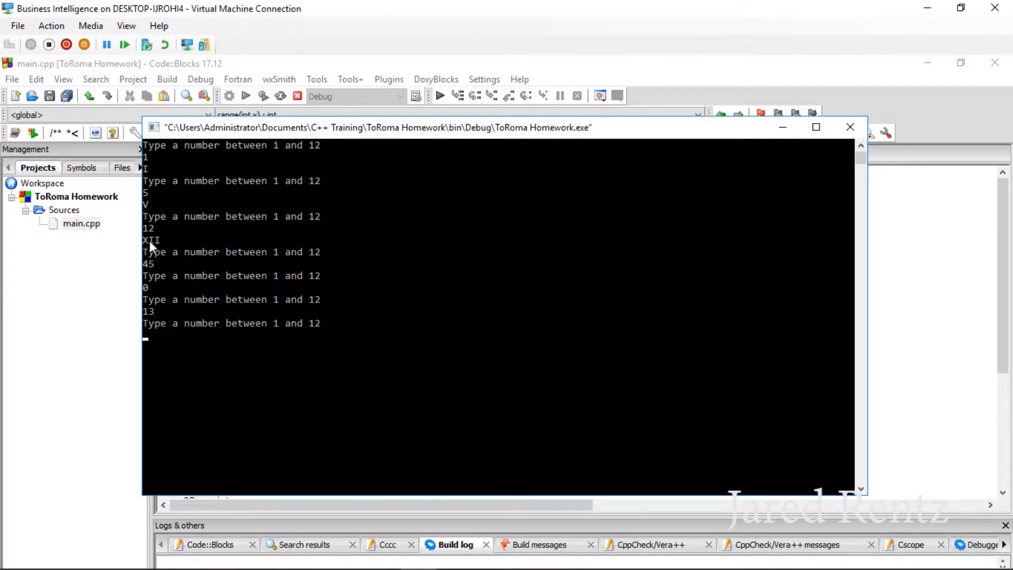
Close the console window and scroll through main(), toRoman and range in main.cpp
click(850, 126)
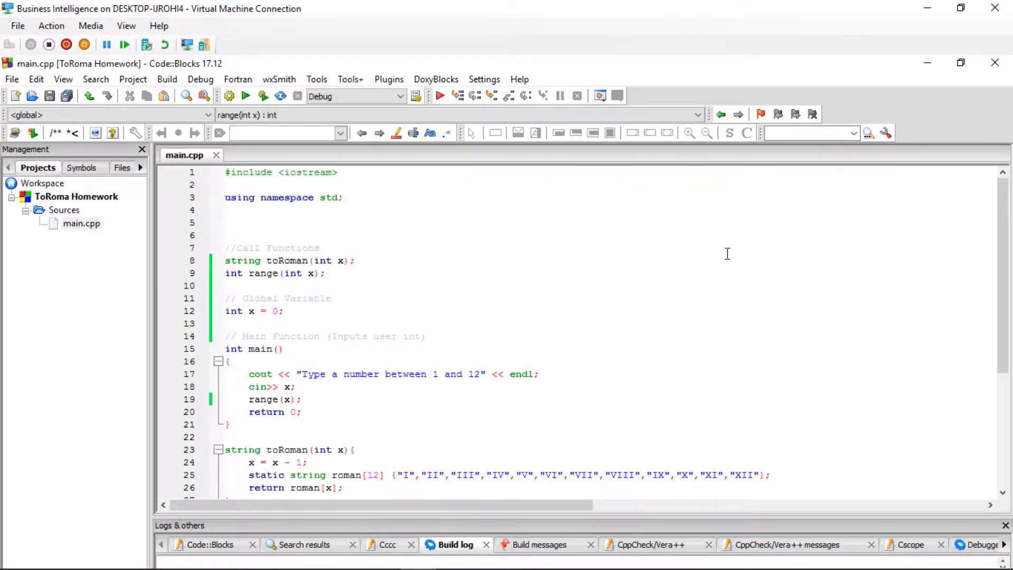
mouse_move(639, 356)
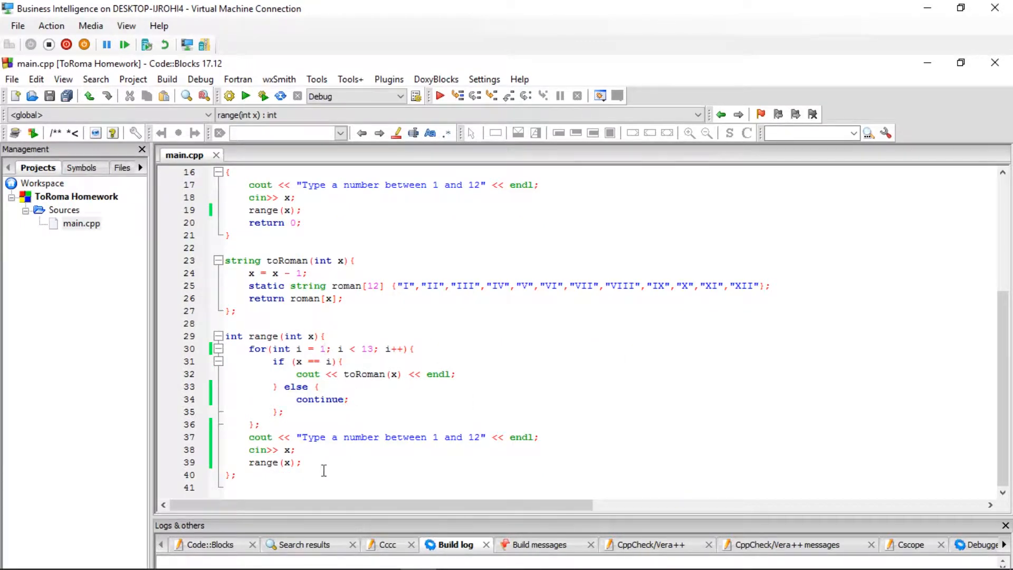
mouse_move(291, 386)
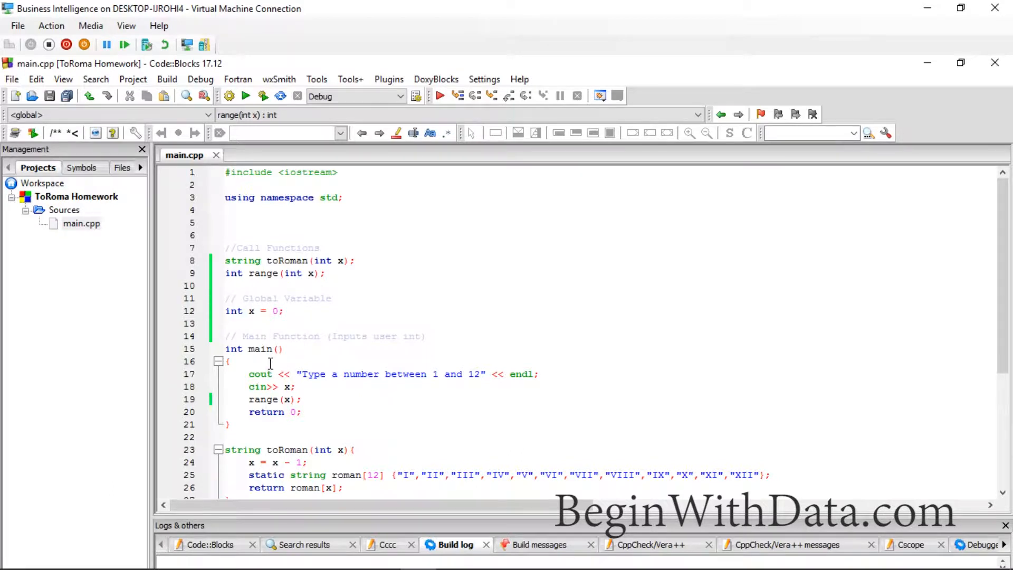
mouse_move(307, 400)
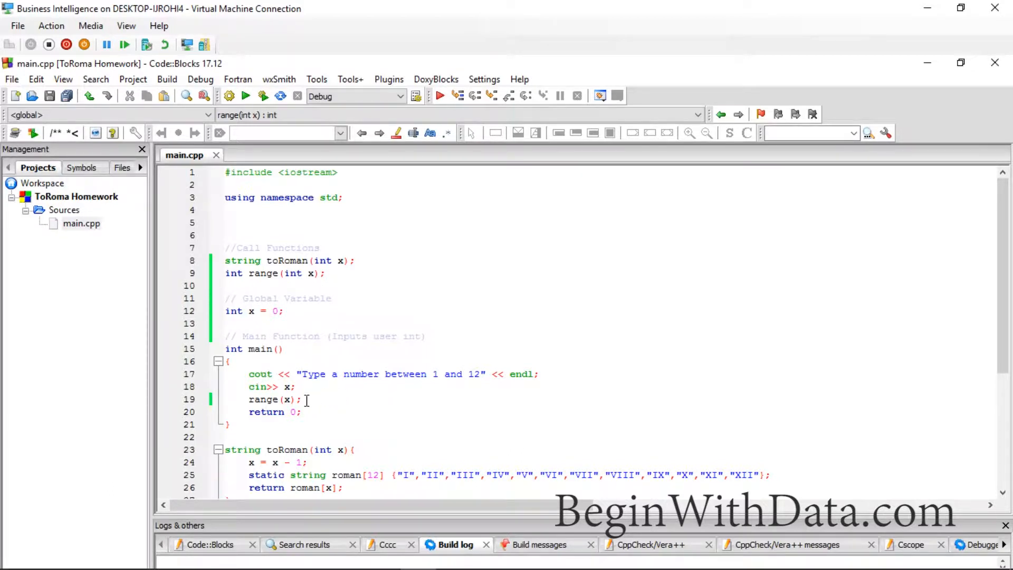
mouse_move(387, 381)
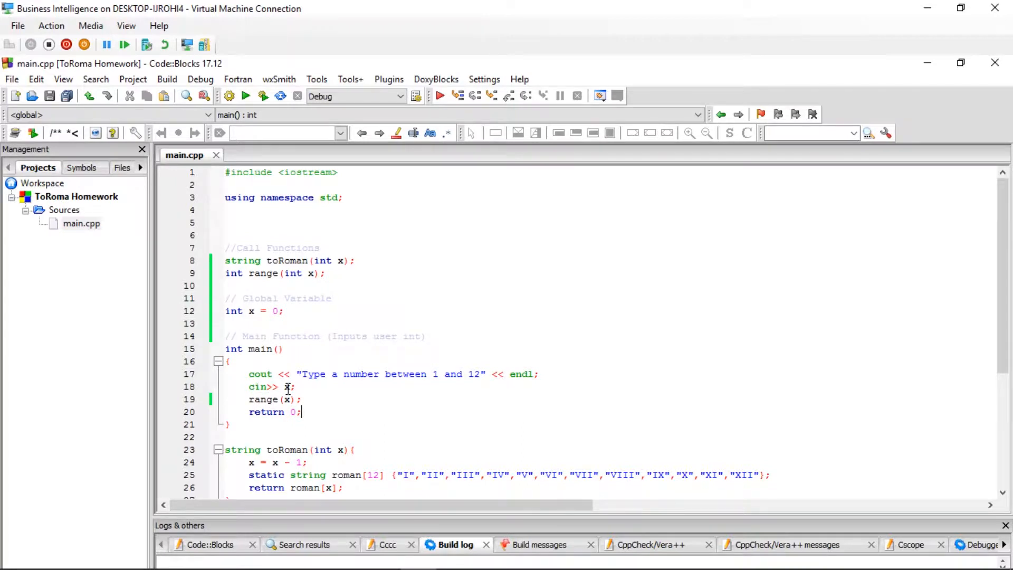
mouse_move(240, 386)
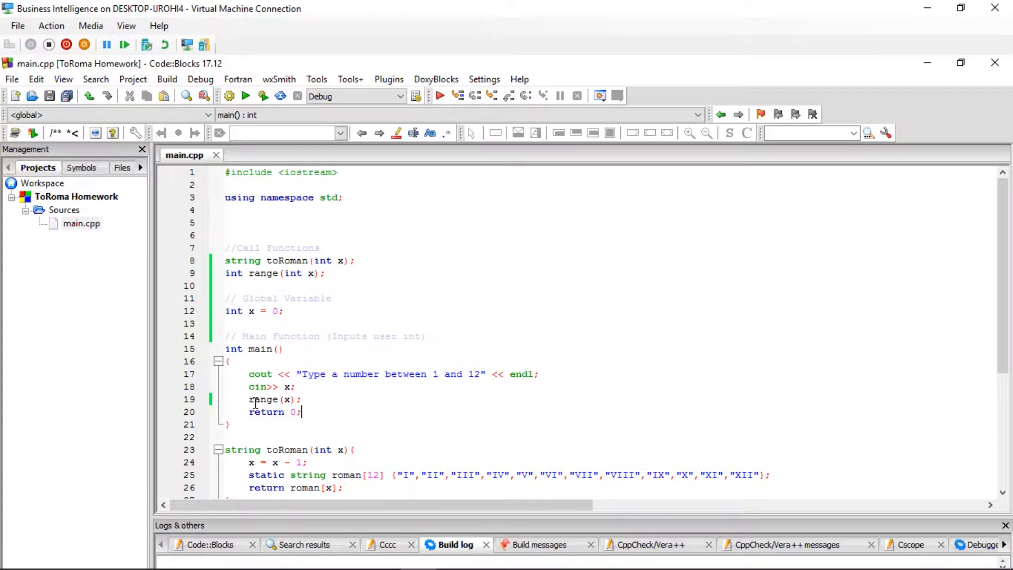
scroll(down, 3)
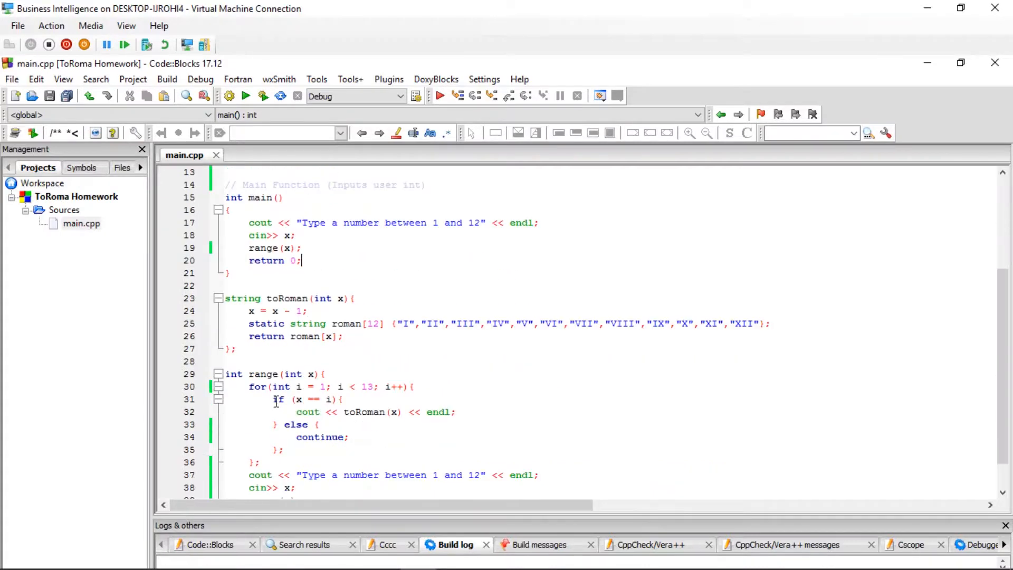
scroll(down, 3)
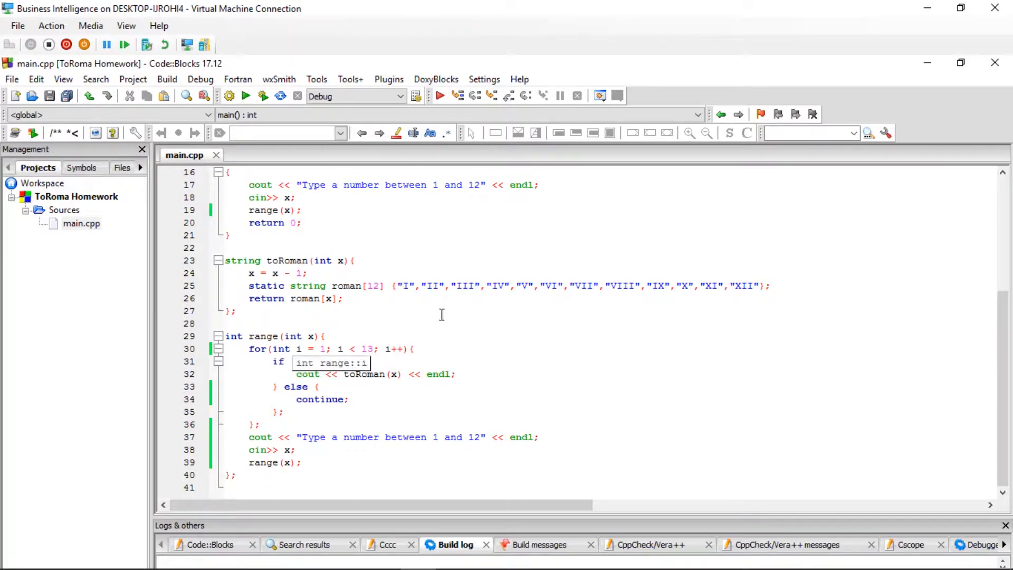
mouse_move(911, 310)
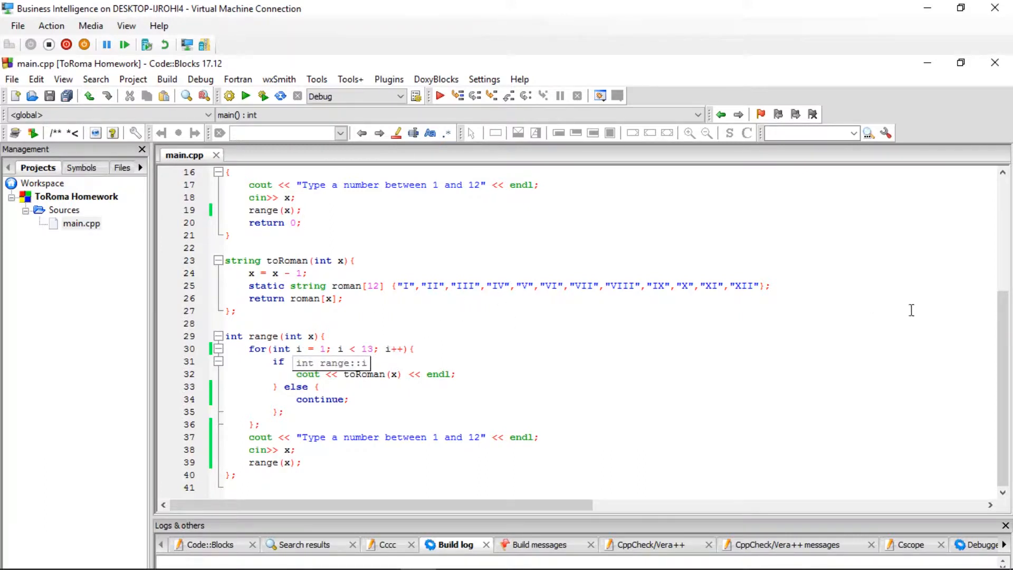
text((x == i) {)
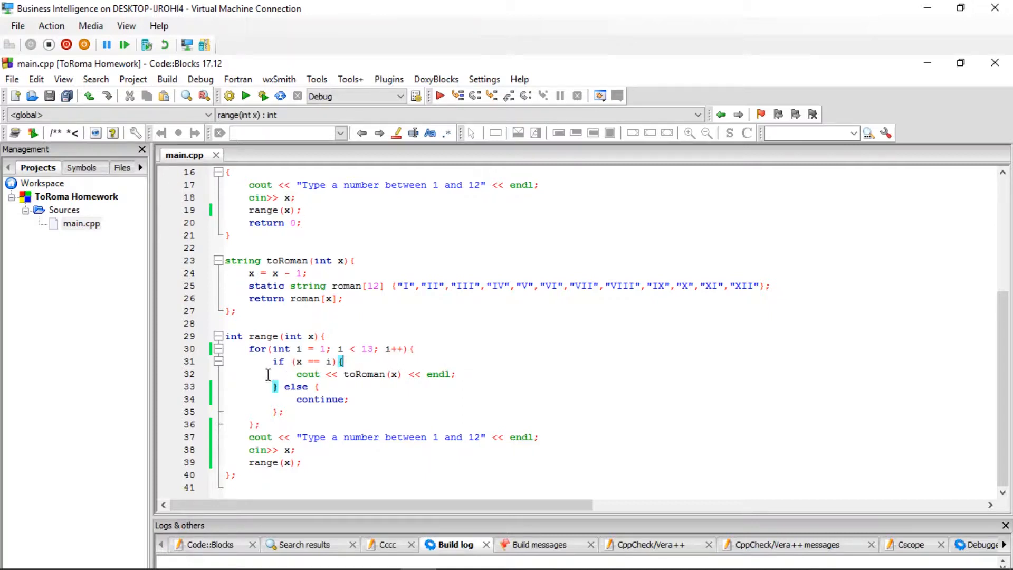
mouse_move(289, 373)
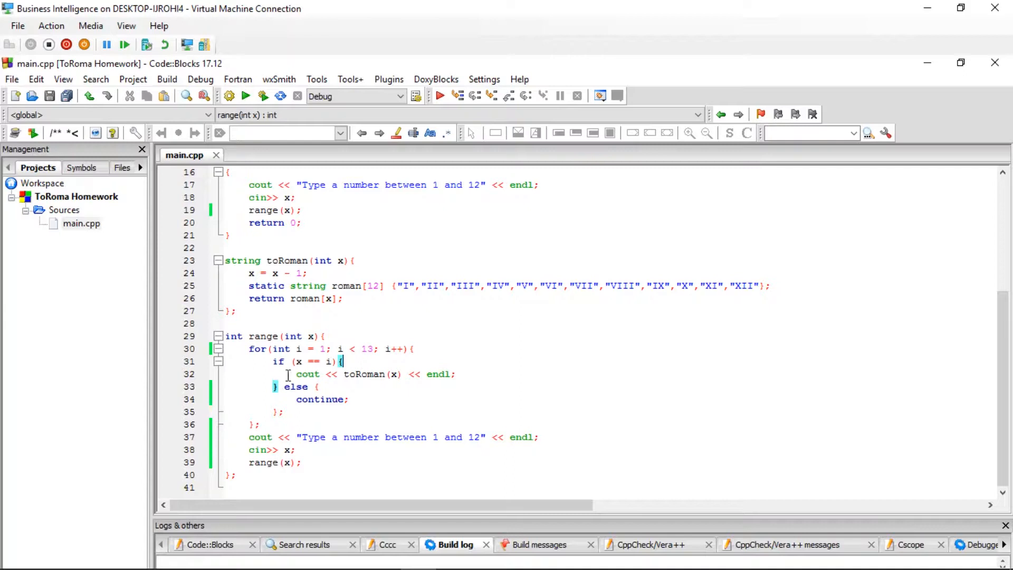
mouse_move(298, 373)
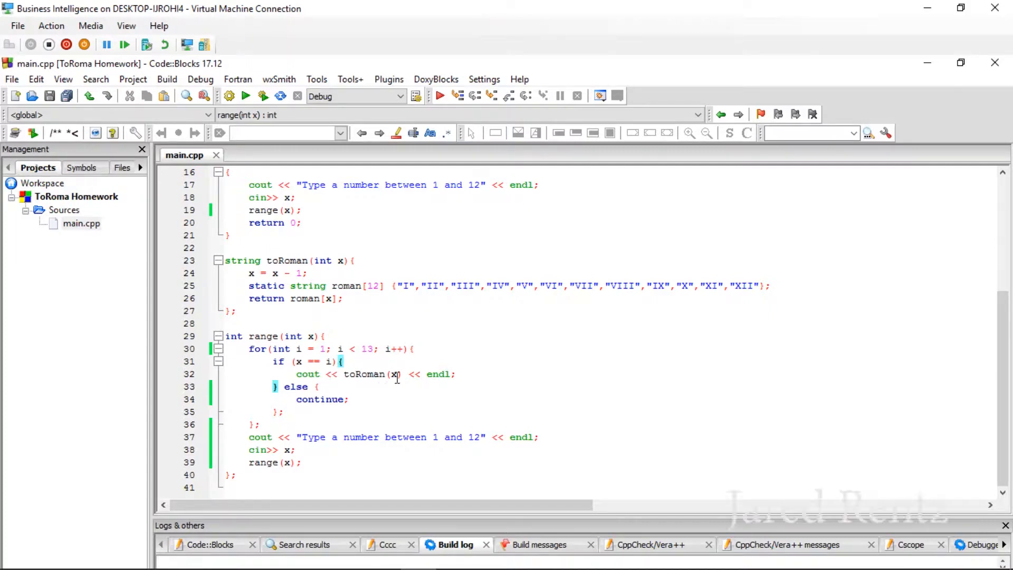
mouse_move(395, 373)
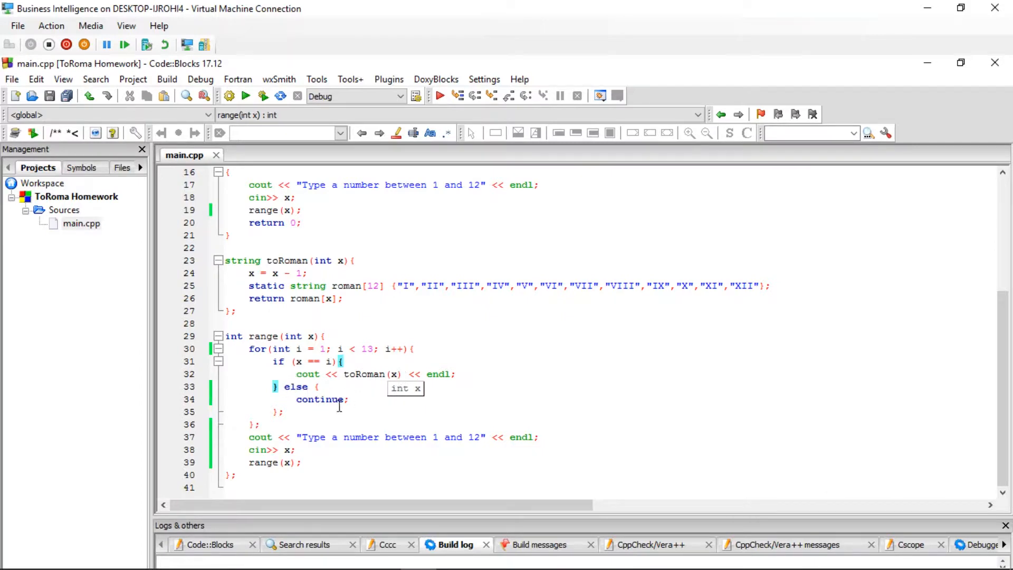
mouse_move(285, 422)
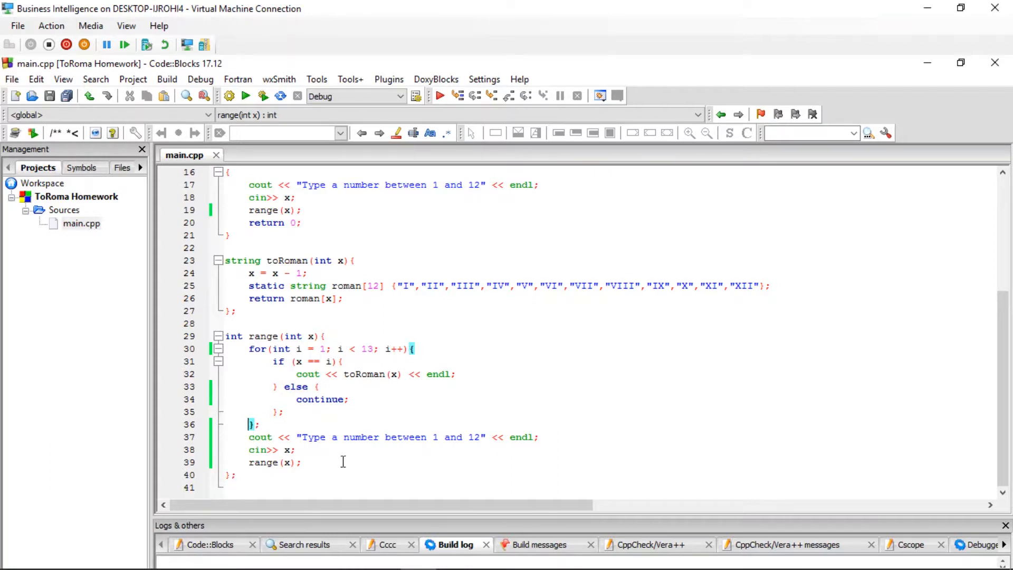
mouse_move(287, 449)
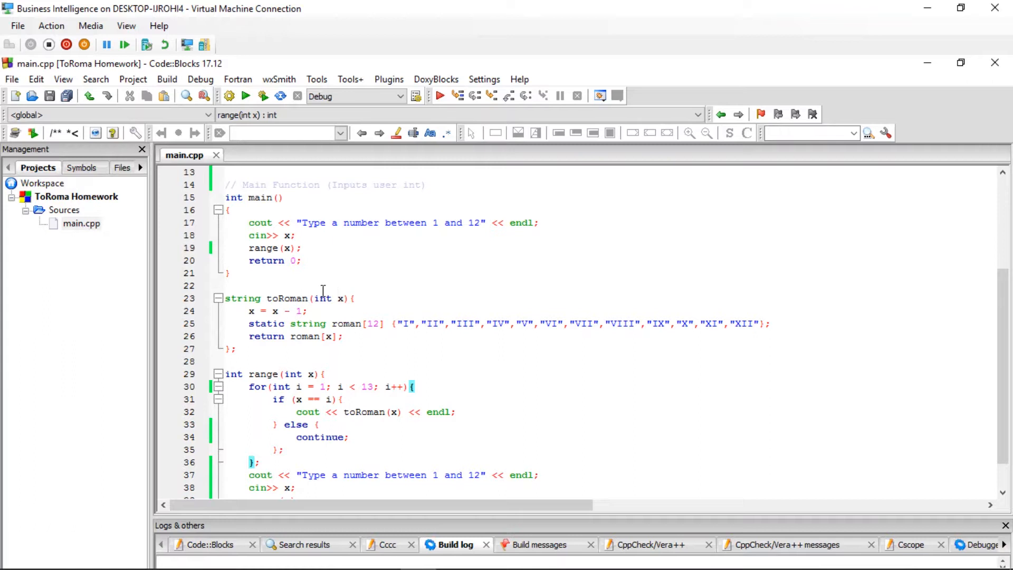
mouse_move(286, 312)
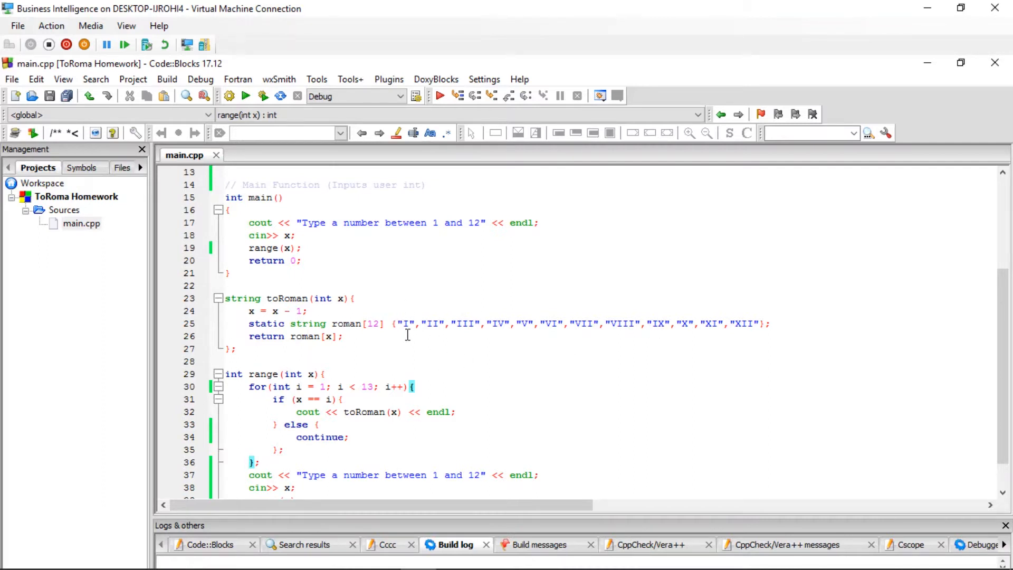
mouse_move(404, 326)
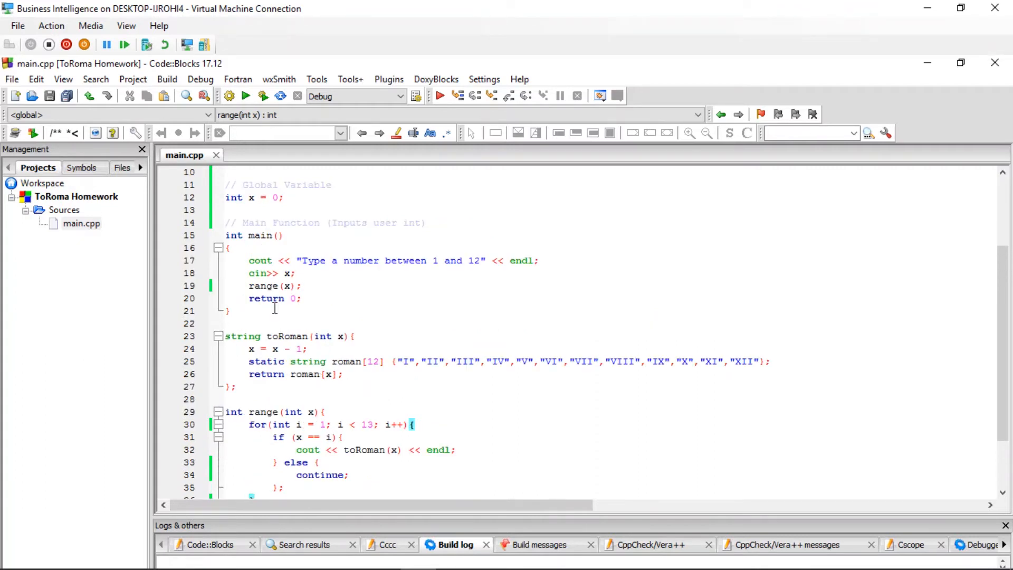
scroll(down, 3)
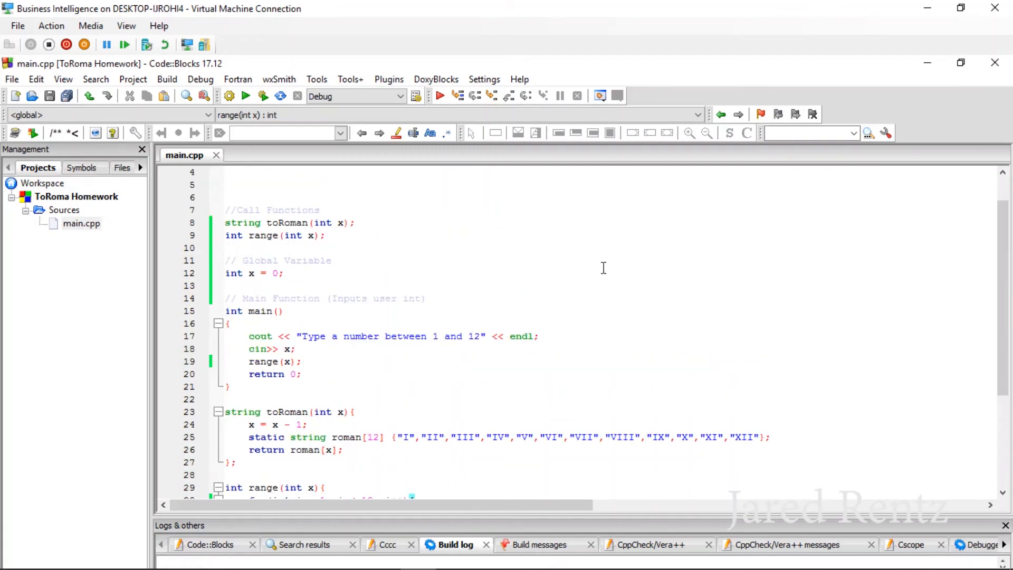
mouse_move(591, 274)
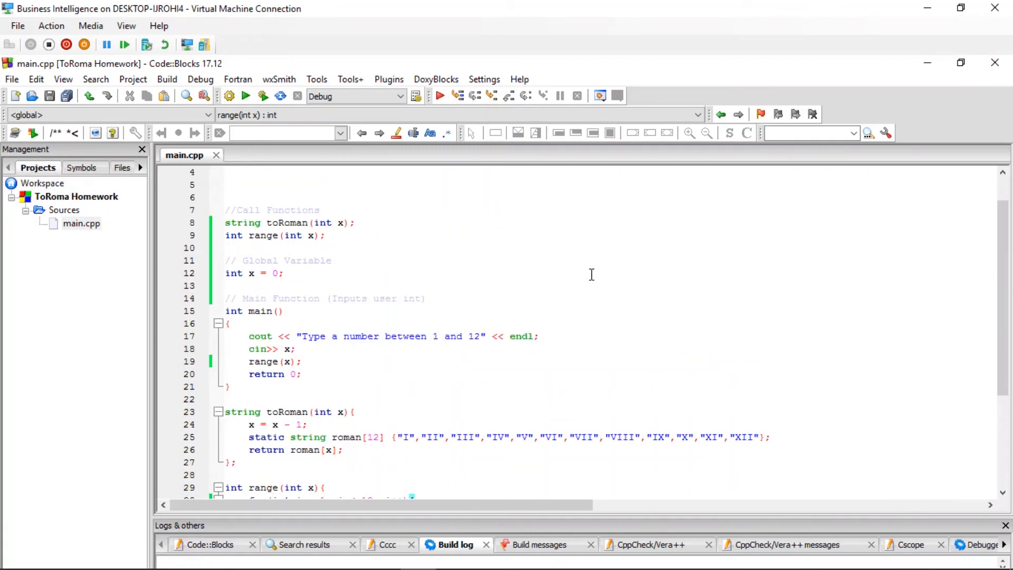